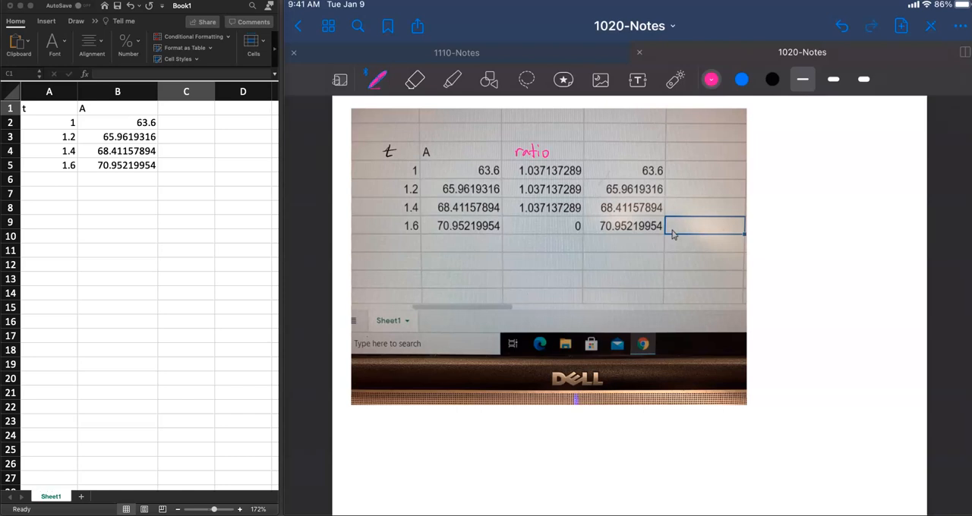
# Box the t and A data and write y = C·b^t labelled 'exponential factor' in the margin
pyautogui.click(711, 79)
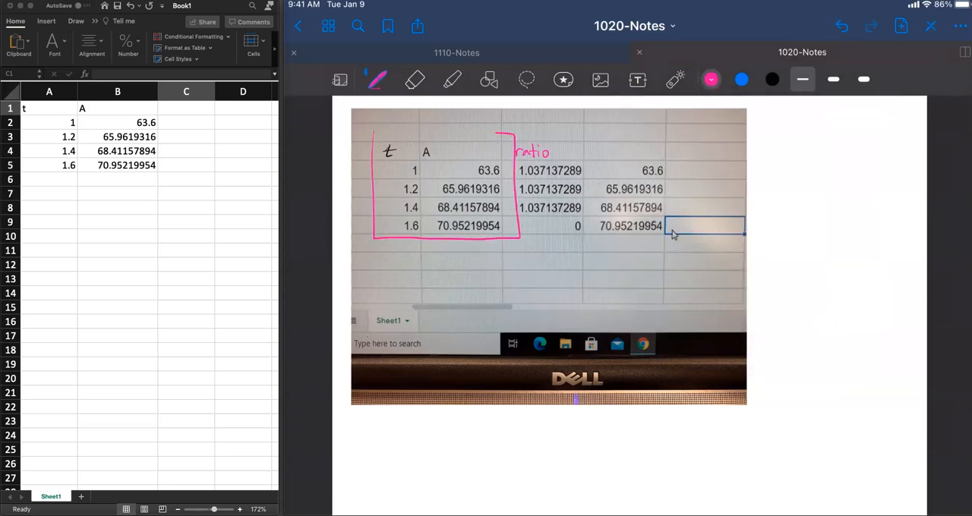
pyautogui.moveTo(367, 132); pyautogui.dragTo(793, 140)
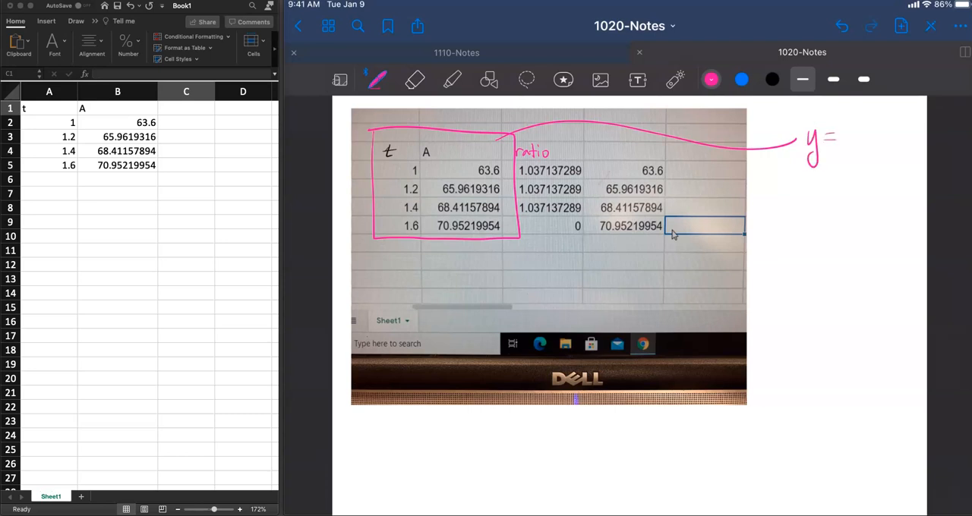
pyautogui.moveTo(843, 140); pyautogui.dragTo(888, 139)
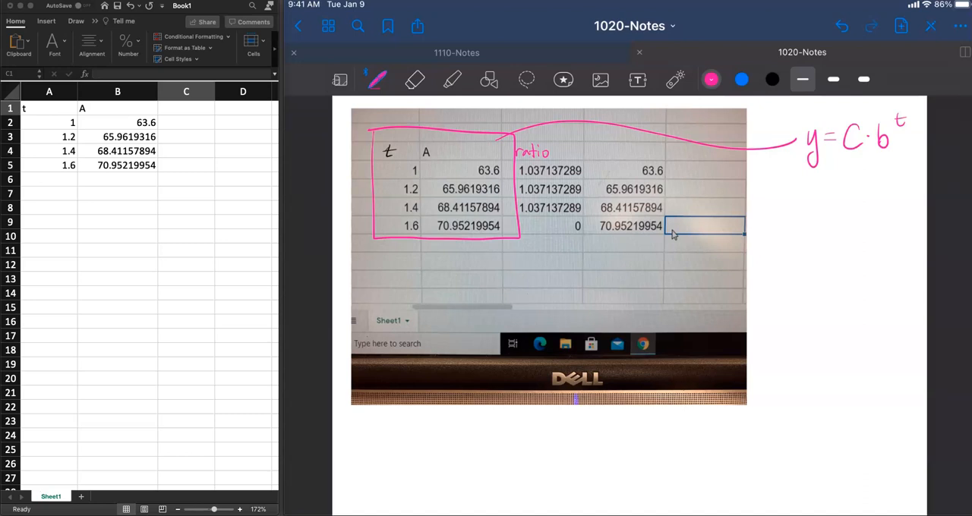
pyautogui.moveTo(812, 176); pyautogui.dragTo(904, 174)
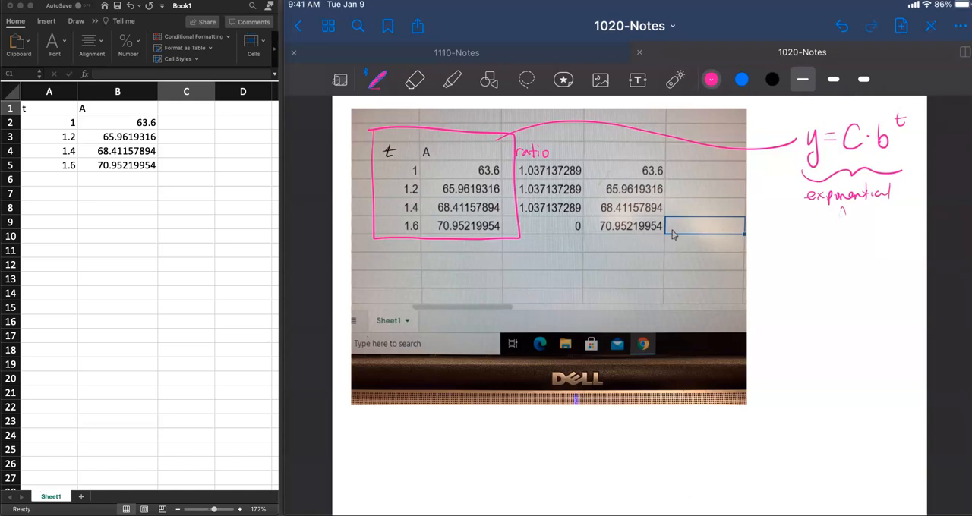
pyautogui.moveTo(835, 218); pyautogui.dragTo(893, 218)
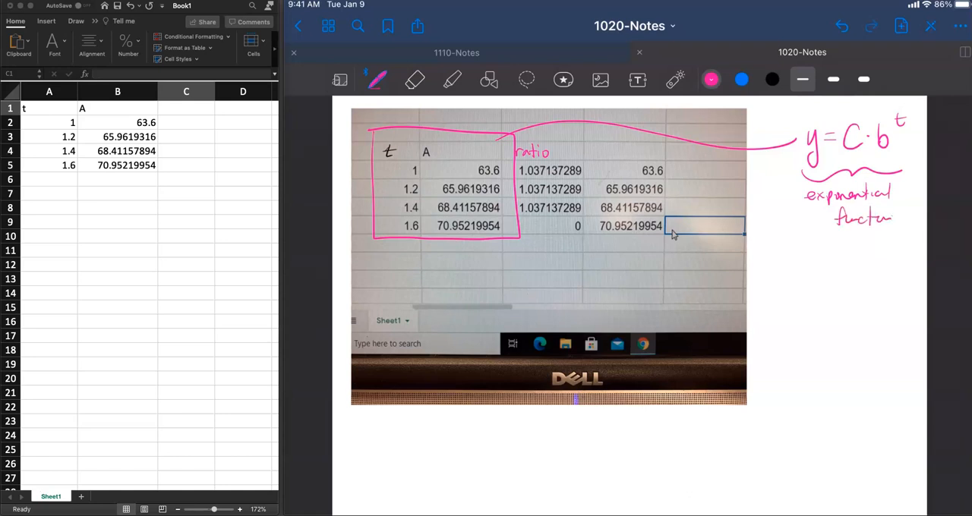
# Draw arrows linking the data box and the 'if data is exp' note to the equation
pyautogui.moveTo(470, 228); pyautogui.dragTo(483, 271)
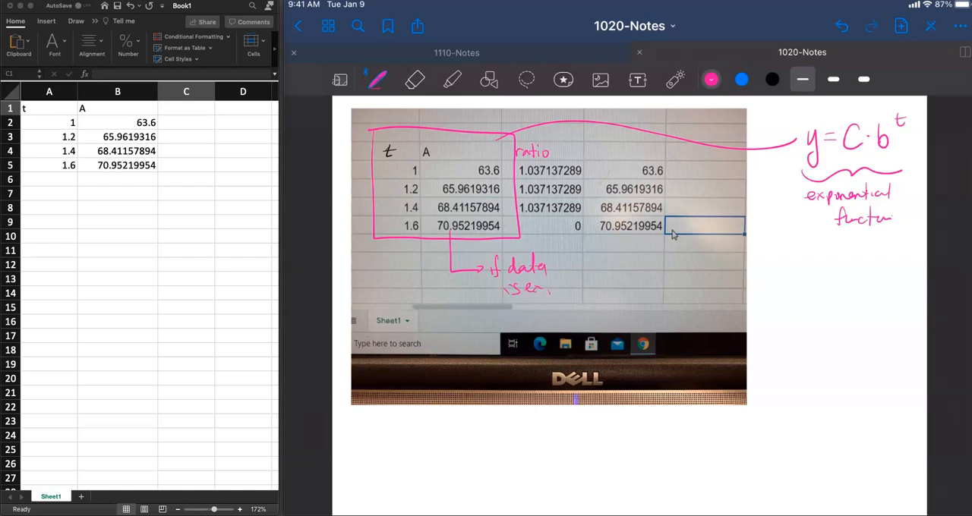
pyautogui.moveTo(555, 289); pyautogui.dragTo(835, 231)
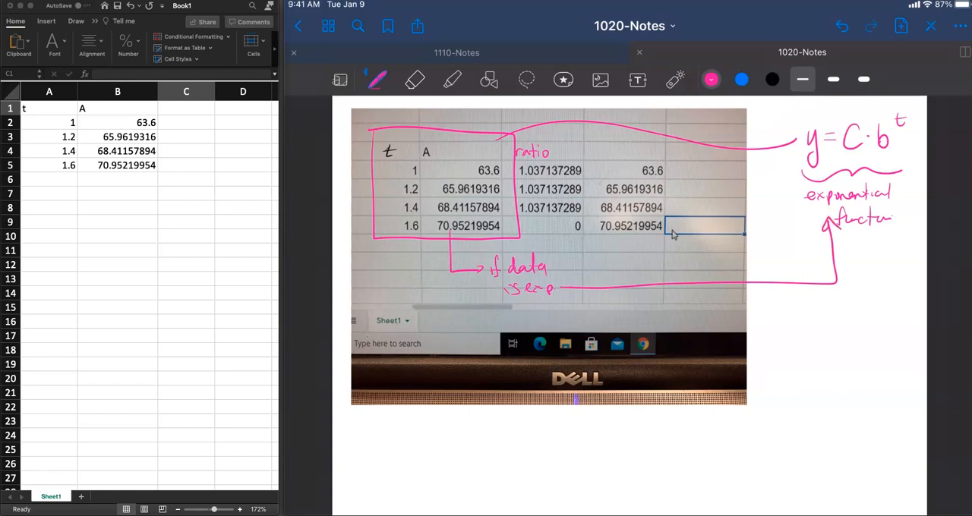
pyautogui.click(741, 79)
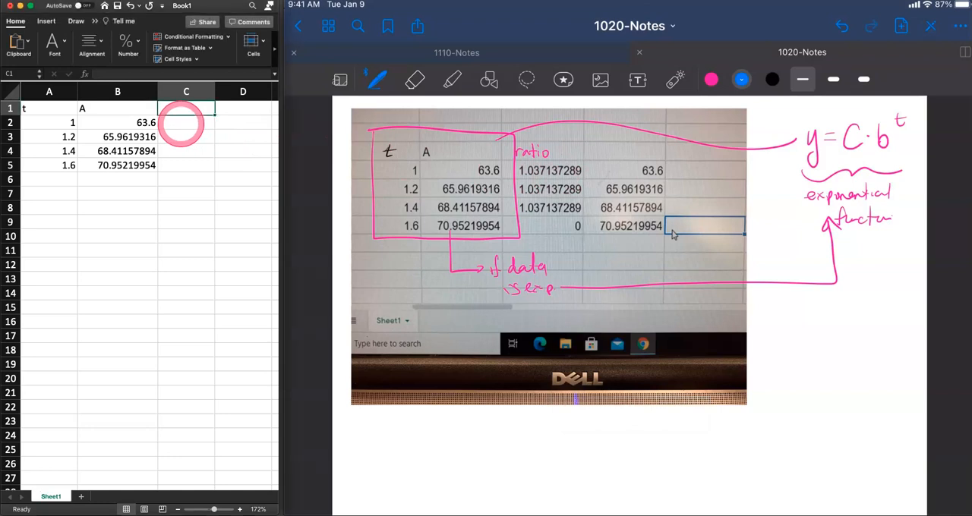
# Add a 'ratio' column with =B3/B2 filled down to row 4, giving 1.0371373
pyautogui.write('ratio')
pyautogui.click(186, 122)
pyautogui.write('=')
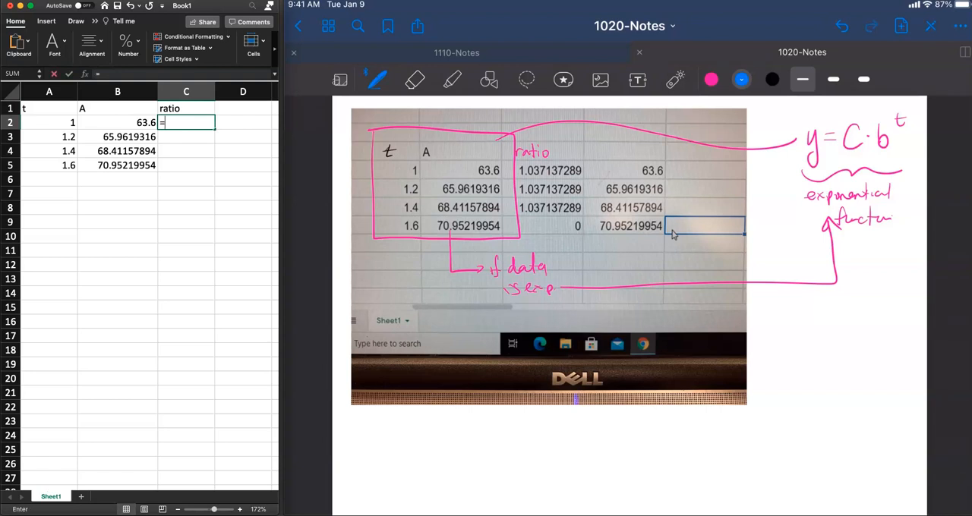
pyautogui.click(119, 137)
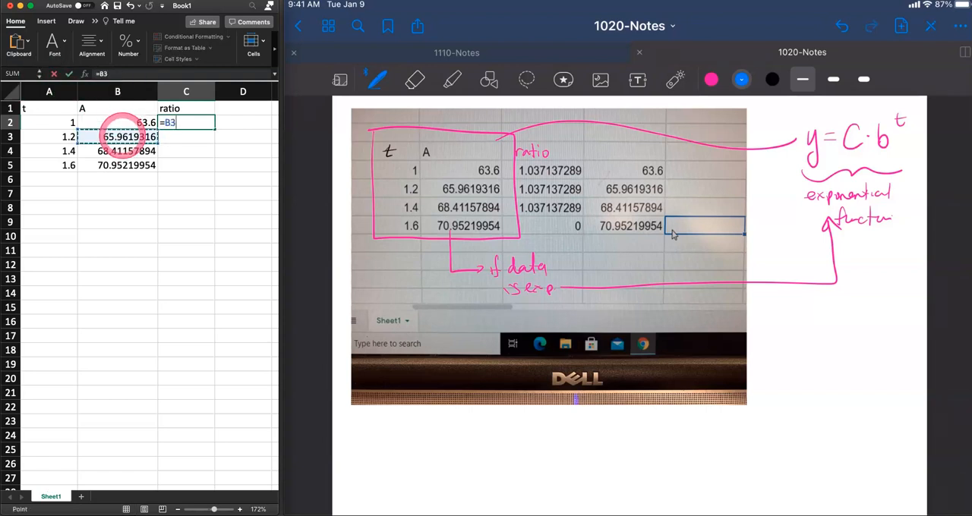
pyautogui.write('/B2')
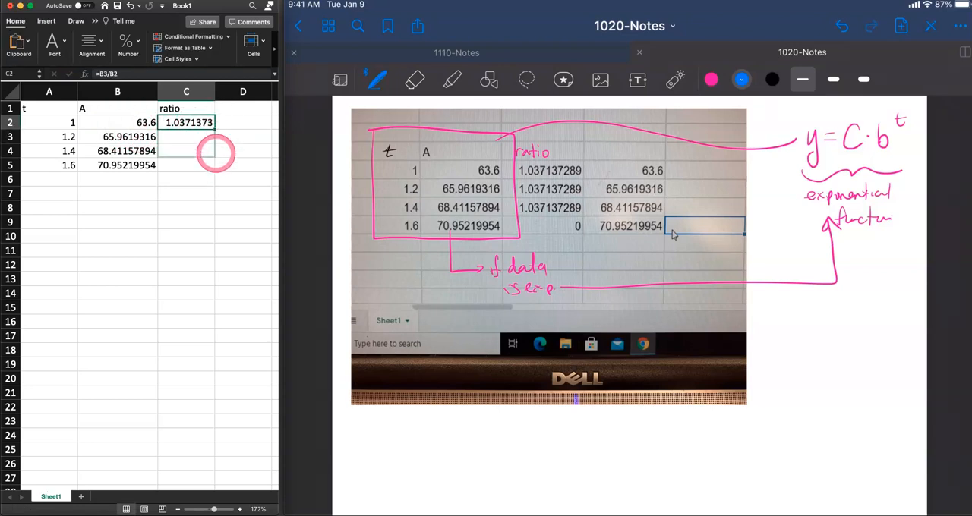
pyautogui.moveTo(214, 128); pyautogui.dragTo(214, 170)
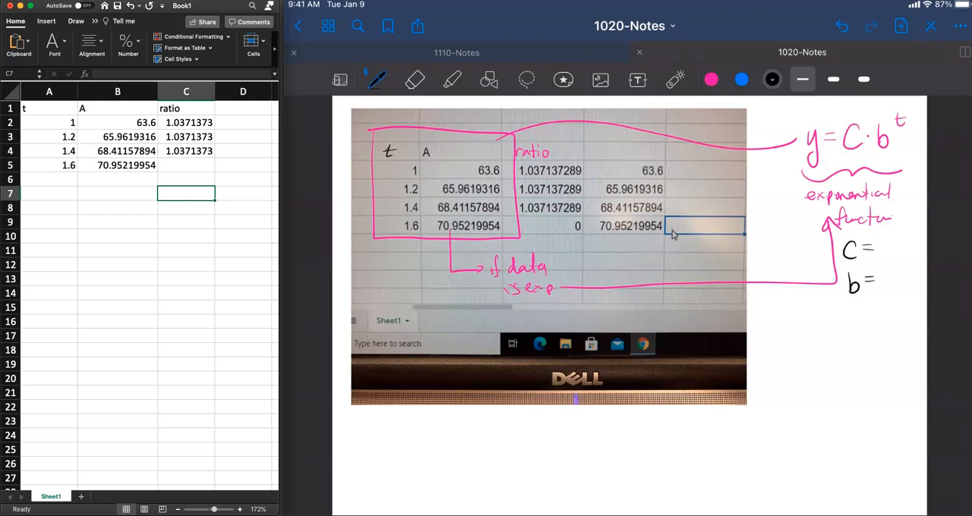
# In black ink write t₁ = 1, y₁ = 63.6, t₂ = 1.2, y₂ = 65.96 and y₂/y₁ = 1.037137289
pyautogui.moveTo(878, 252); pyautogui.dragTo(911, 288)
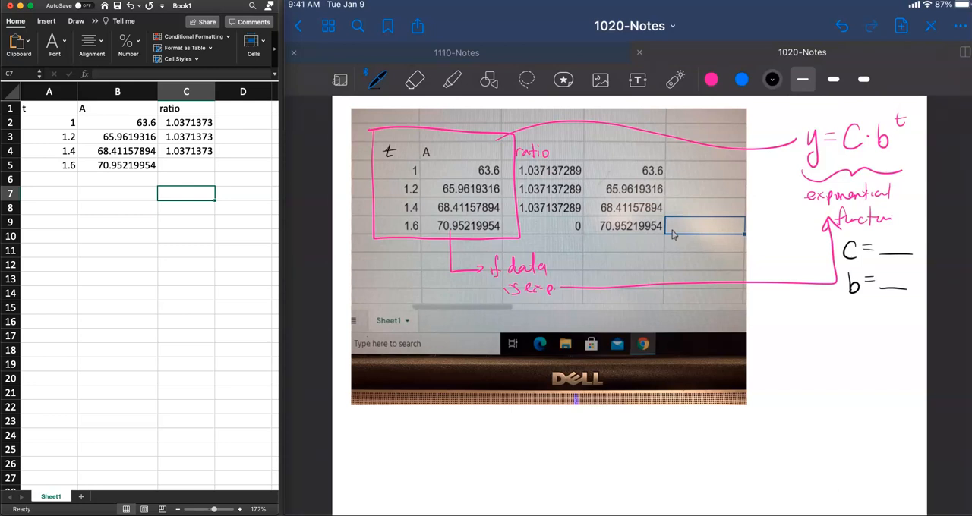
pyautogui.click(771, 79)
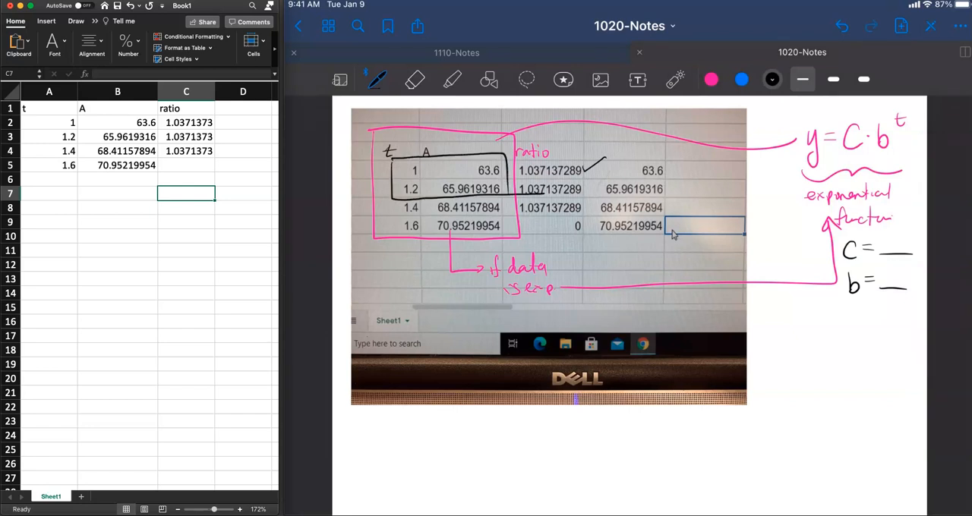
pyautogui.write('t=')
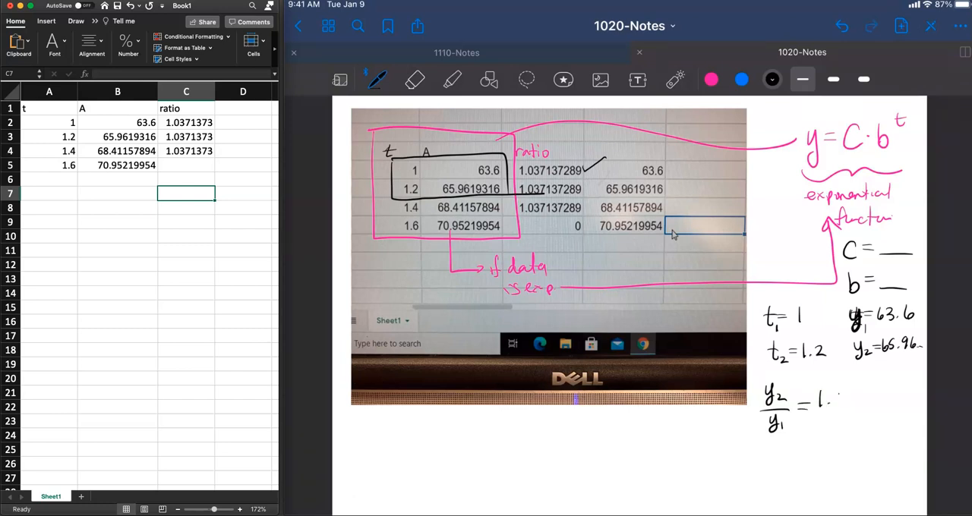
pyautogui.write('037137289')
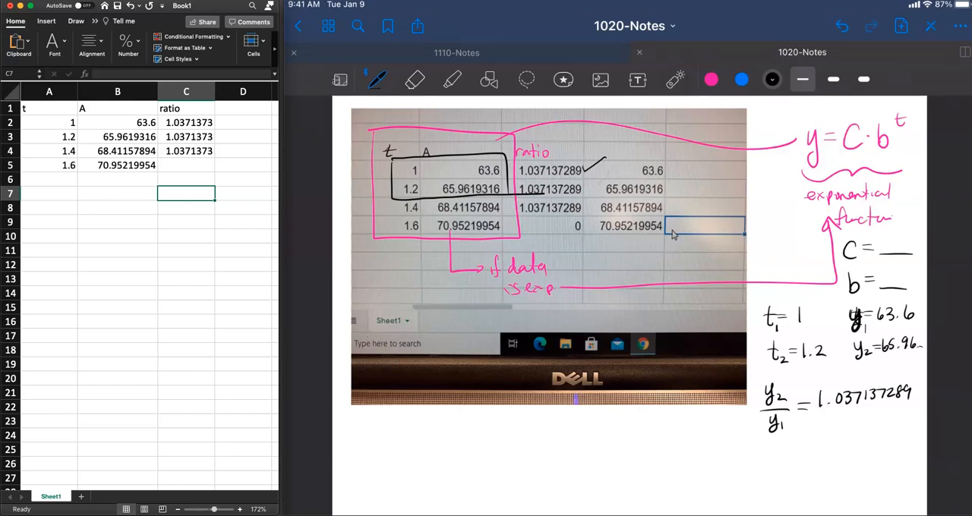
pyautogui.click(711, 79)
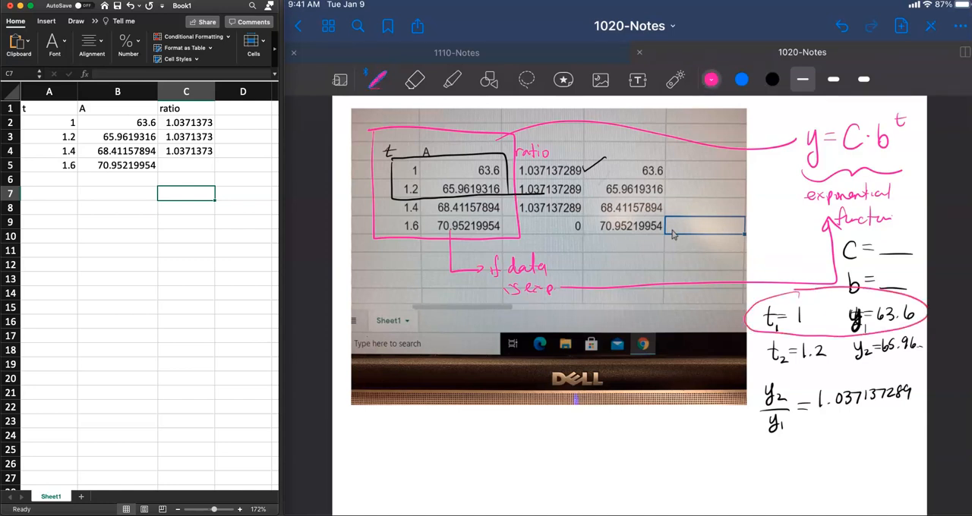
# Write y₁ = C·b^t₁ and y₂ = C·b^t₂ below the photo with 63.6 and 65.96 substituted
pyautogui.moveTo(744, 322); pyautogui.dragTo(797, 152)
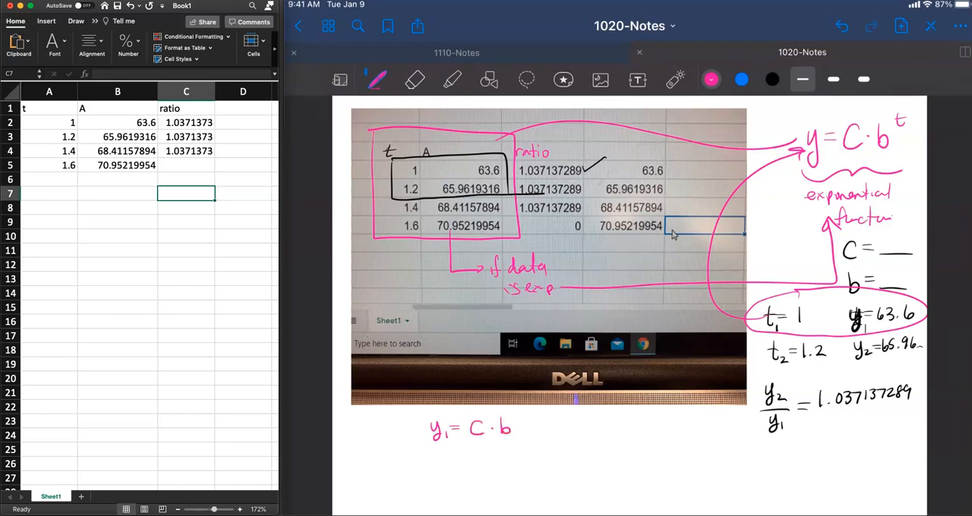
pyautogui.moveTo(516, 413); pyautogui.dragTo(529, 422)
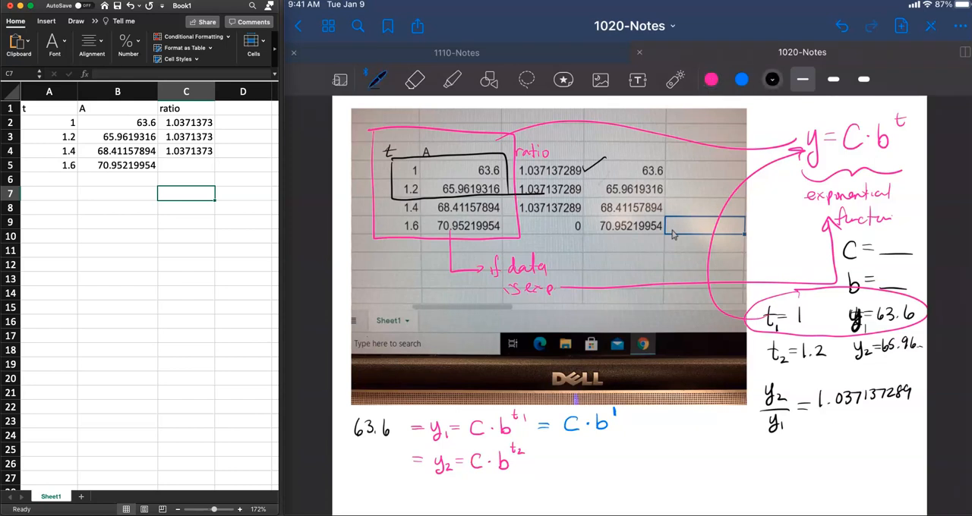
pyautogui.moveTo(352, 468); pyautogui.dragTo(357, 463)
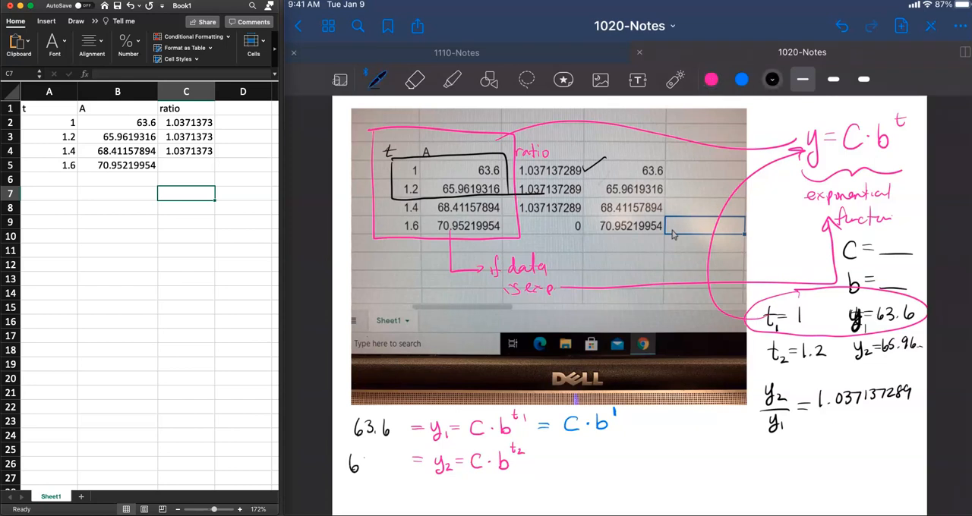
pyautogui.write('6.96')
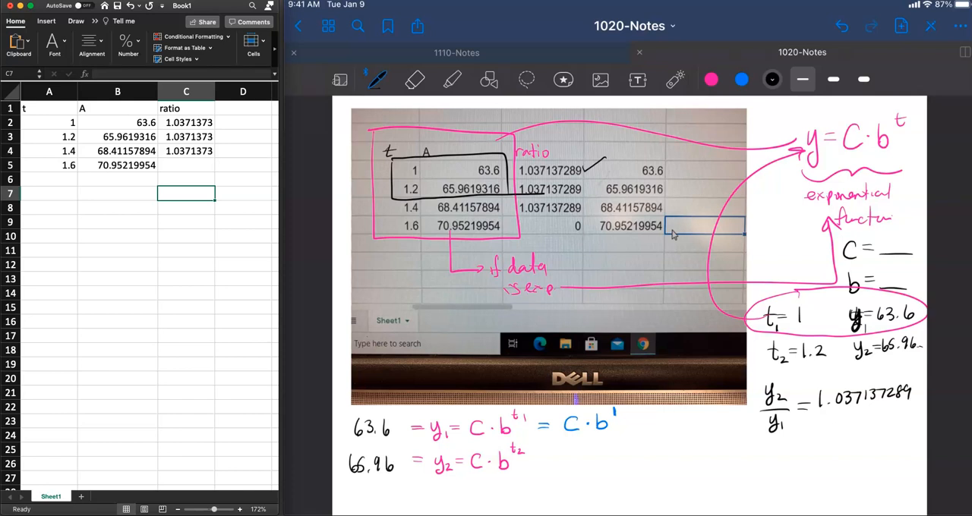
# In blue ink fill in C·b¹, C·b^1.2 and start y₂/y₁ = 65.96/63.6 = 1.037
pyautogui.click(741, 79)
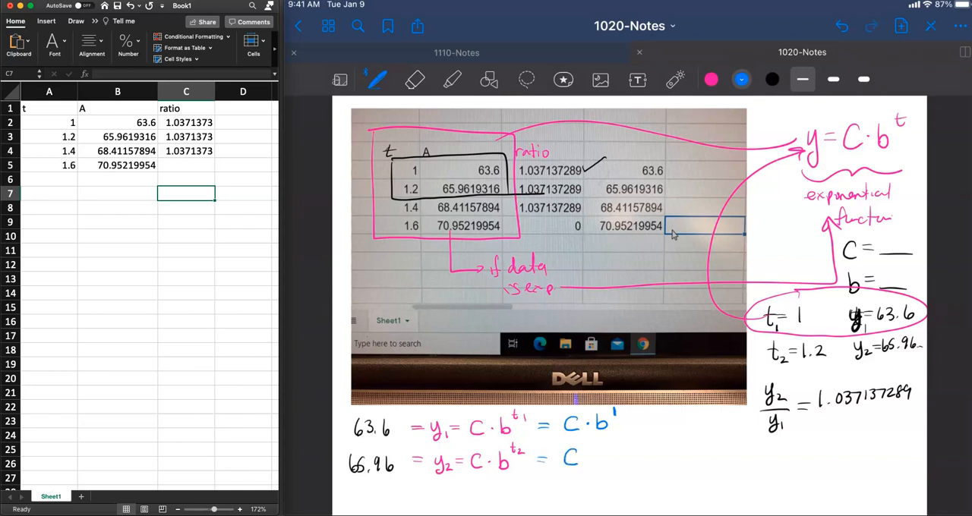
pyautogui.write('b')
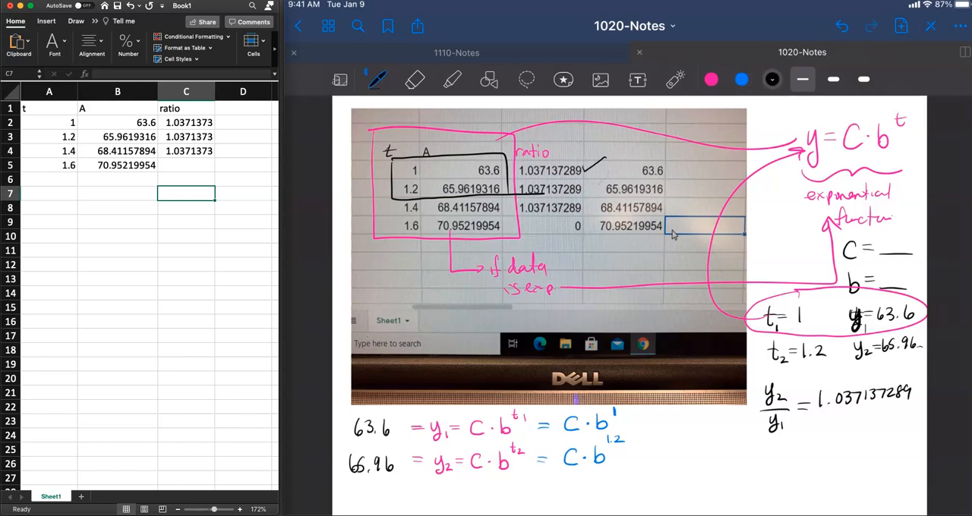
pyautogui.moveTo(656, 425); pyautogui.dragTo(680, 458)
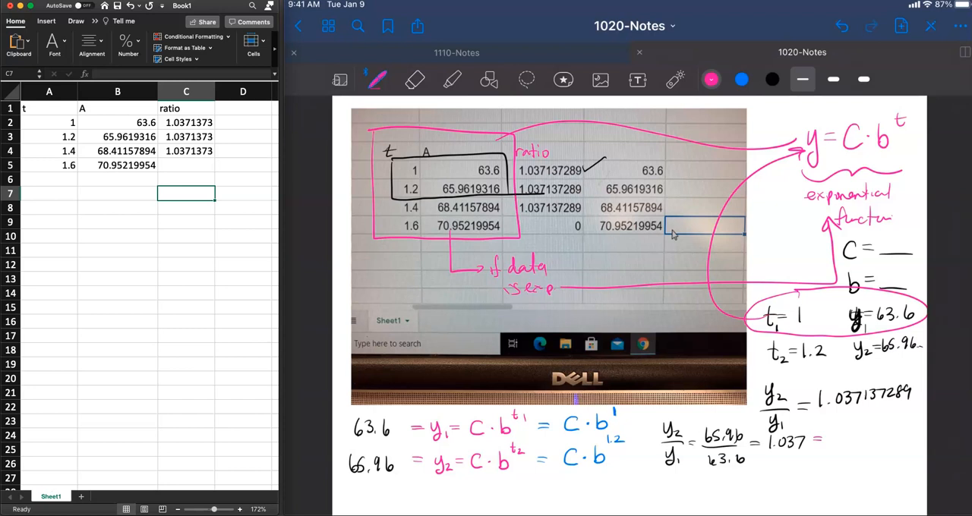
# Write 1.037 = C·b^1.2 / C·b¹ = b^0.2, dividing the two equations
pyautogui.click(741, 79)
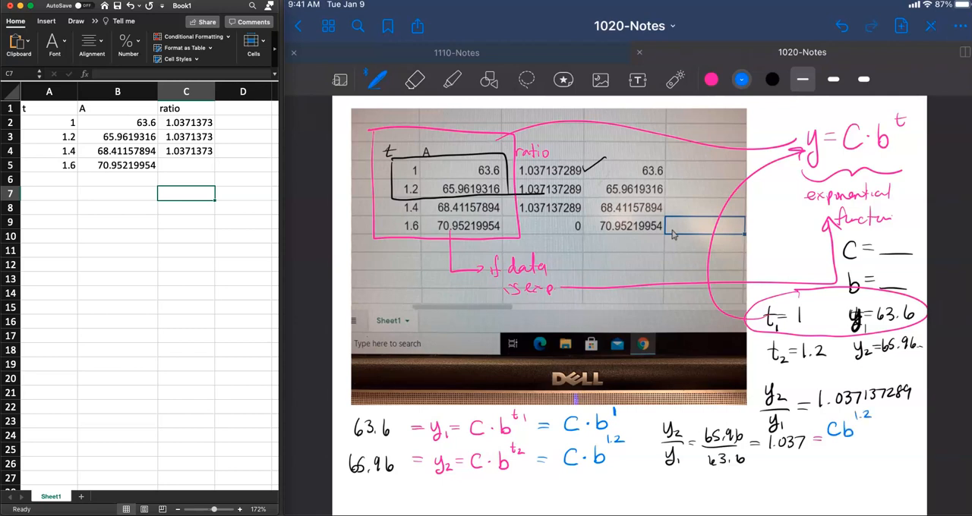
pyautogui.moveTo(826, 444); pyautogui.dragTo(866, 440)
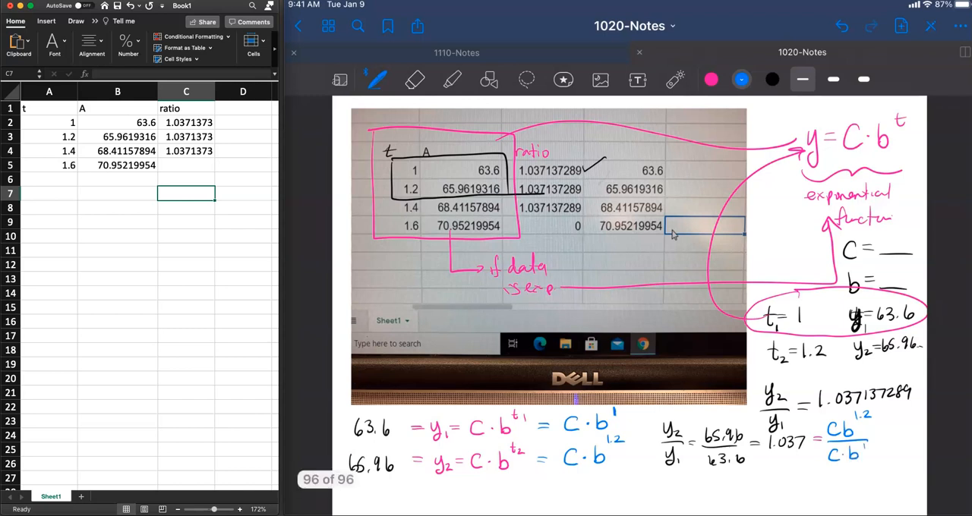
pyautogui.click(710, 79)
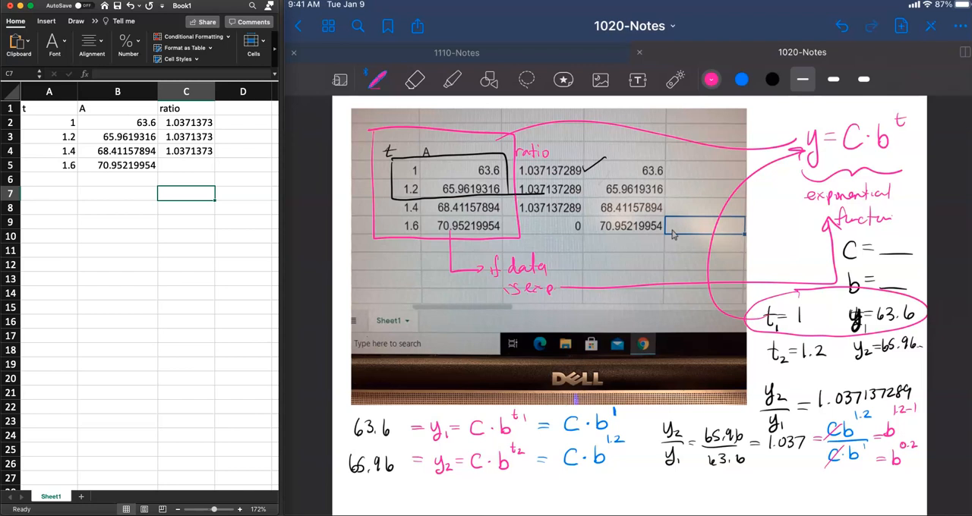
pyautogui.moveTo(645, 486); pyautogui.dragTo(656, 505)
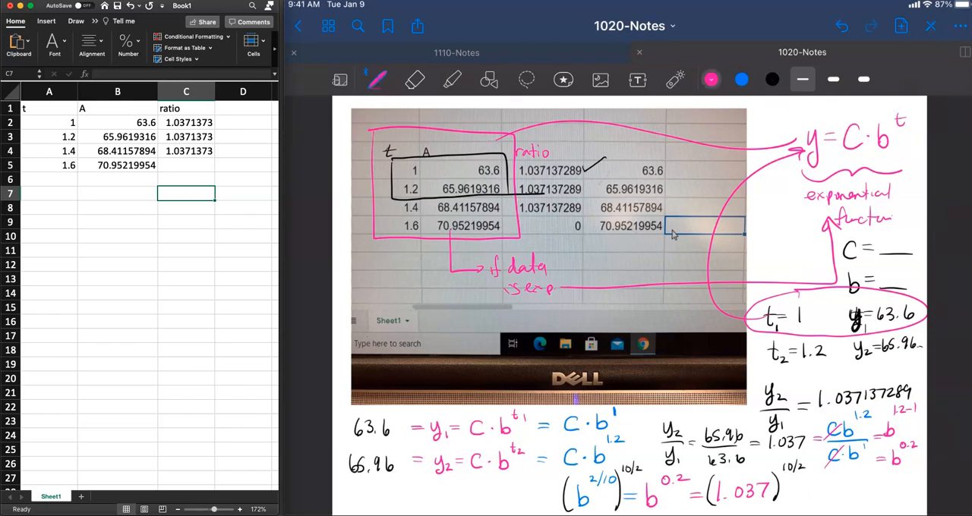
# Write b¹ = b^(2/10·10/2) = (1.037)^(10/2) = (1.037)^5 on the bottom line
pyautogui.click(742, 79)
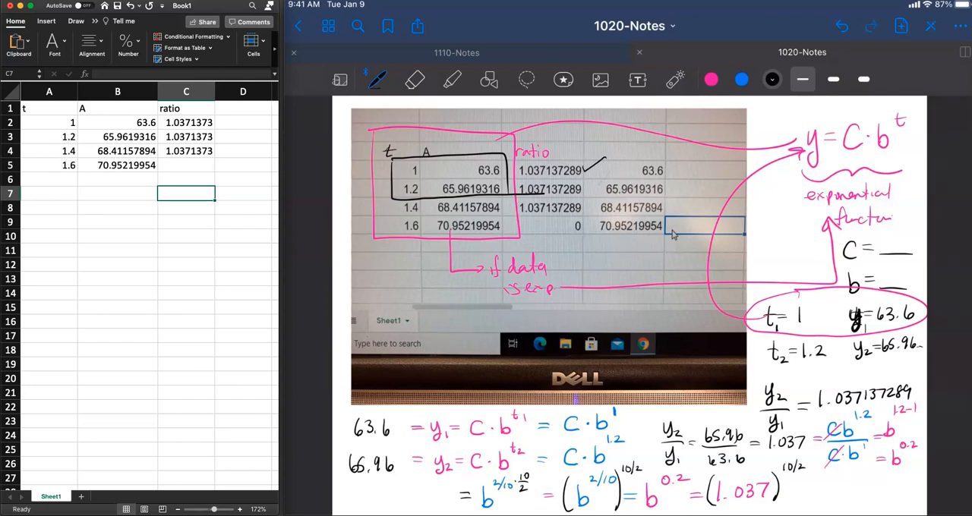
pyautogui.click(741, 79)
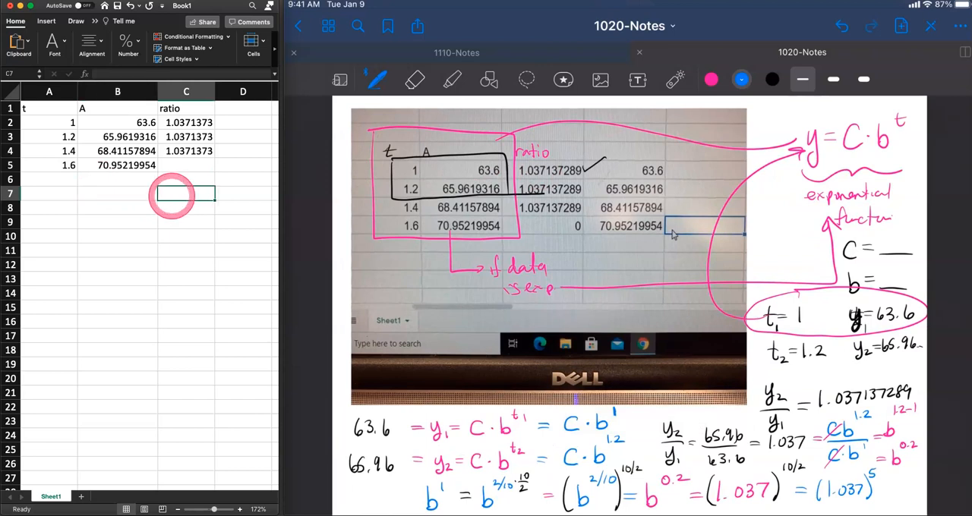
# Add a b= label and compute =1.0371373^5, giving 1.2000001
pyautogui.write('b=')
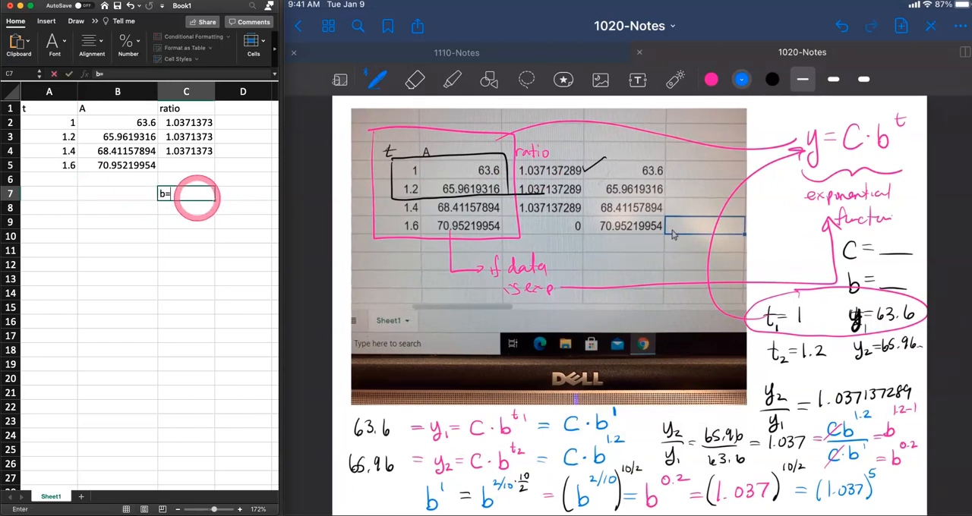
pyautogui.press('Return')
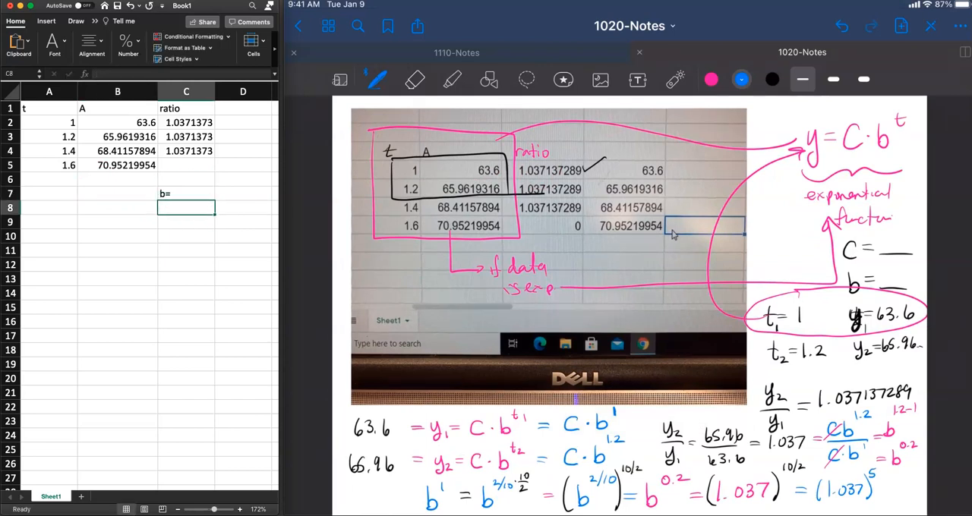
pyautogui.write('1.037')
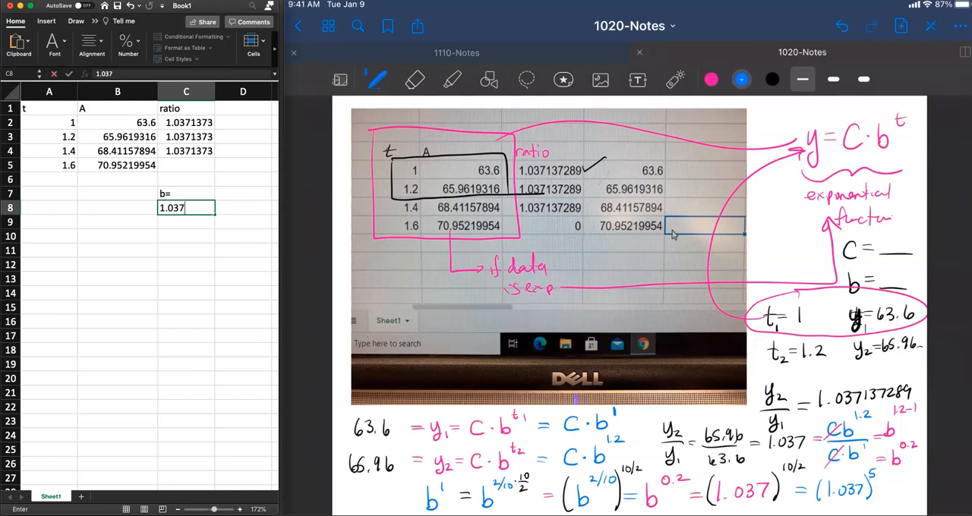
pyautogui.write('1373^')
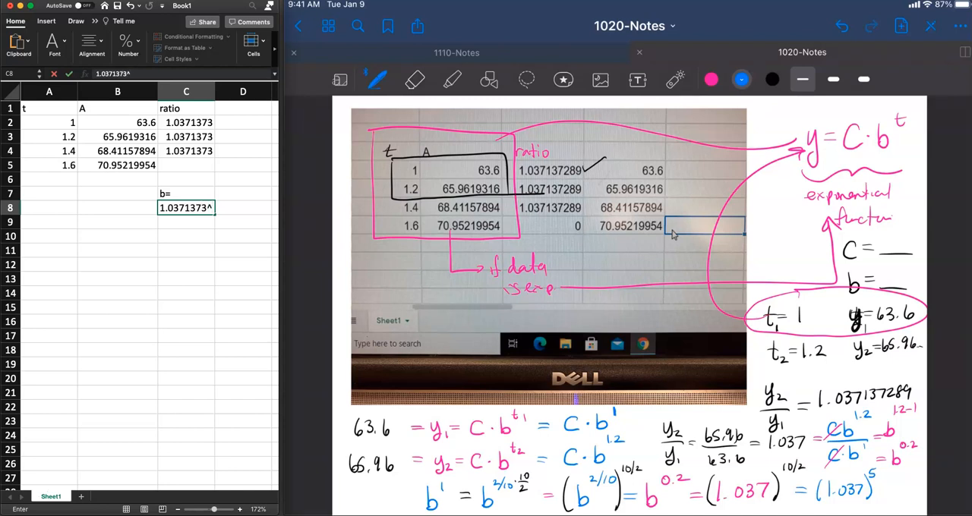
pyautogui.write('5')
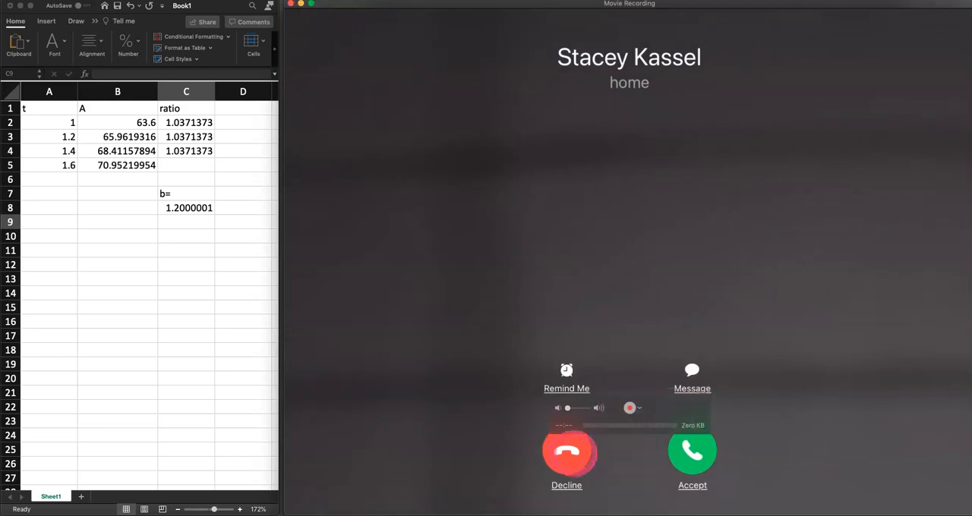
pyautogui.click(566, 451)
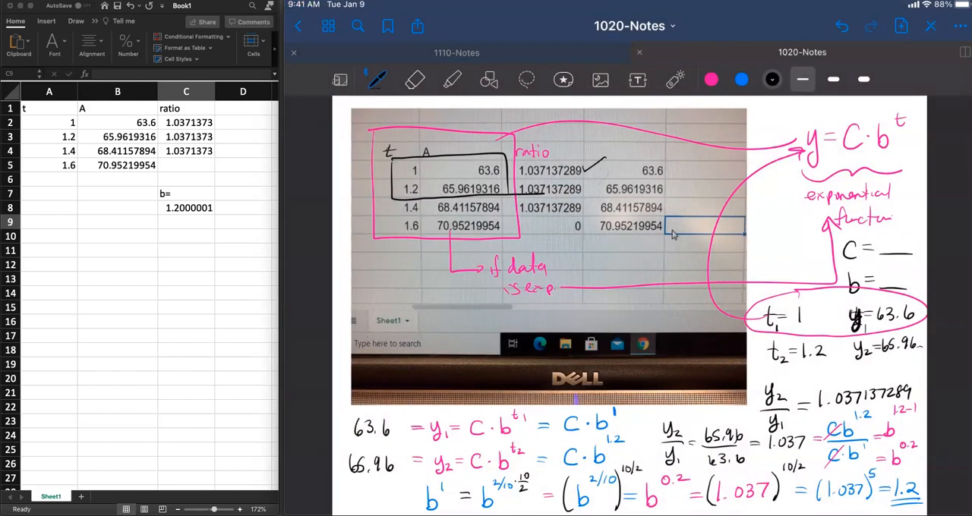
# In orange ink write y = C·(1.2)^t above the general form
pyautogui.click(771, 79)
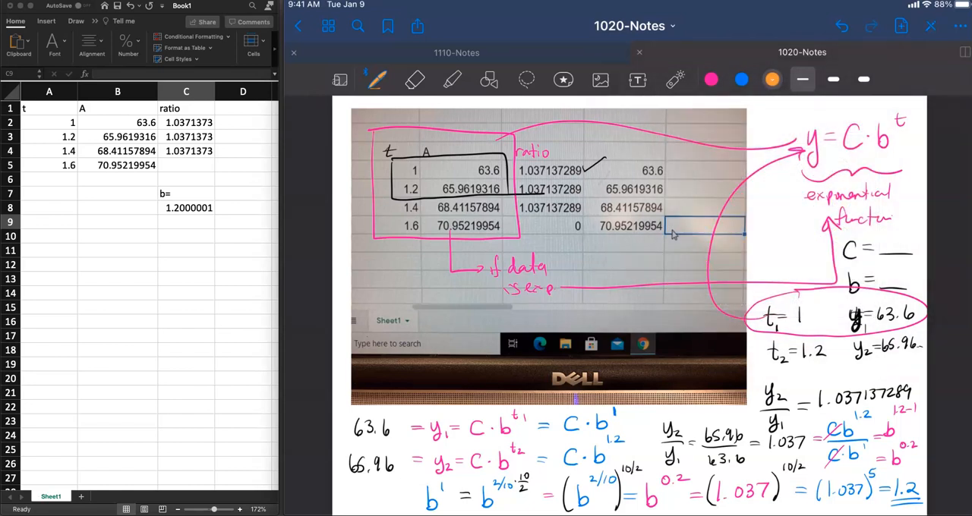
pyautogui.click(769, 115)
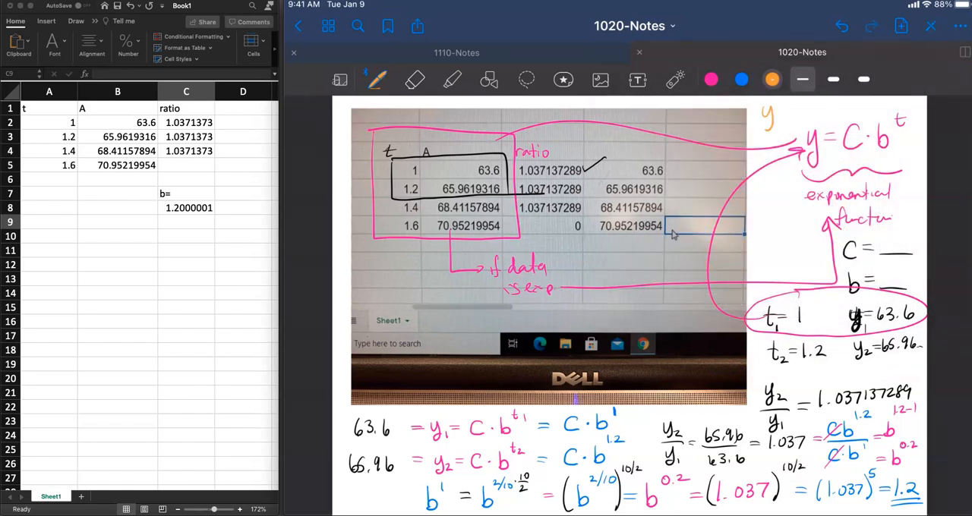
pyautogui.moveTo(767, 114); pyautogui.dragTo(808, 114)
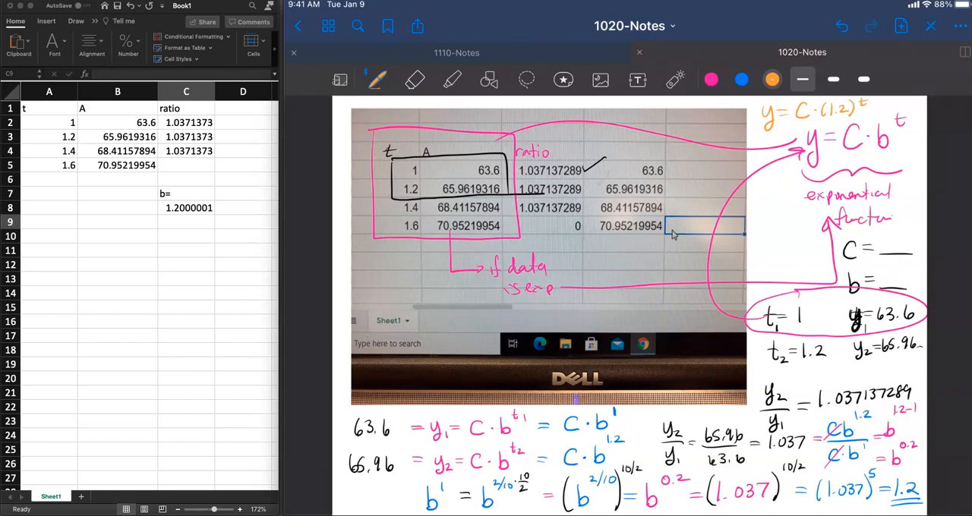
# In yellow ink circle the first point and set up 63.6 = C·(1.2)¹, so C = 63.6/1.2
pyautogui.click(772, 79)
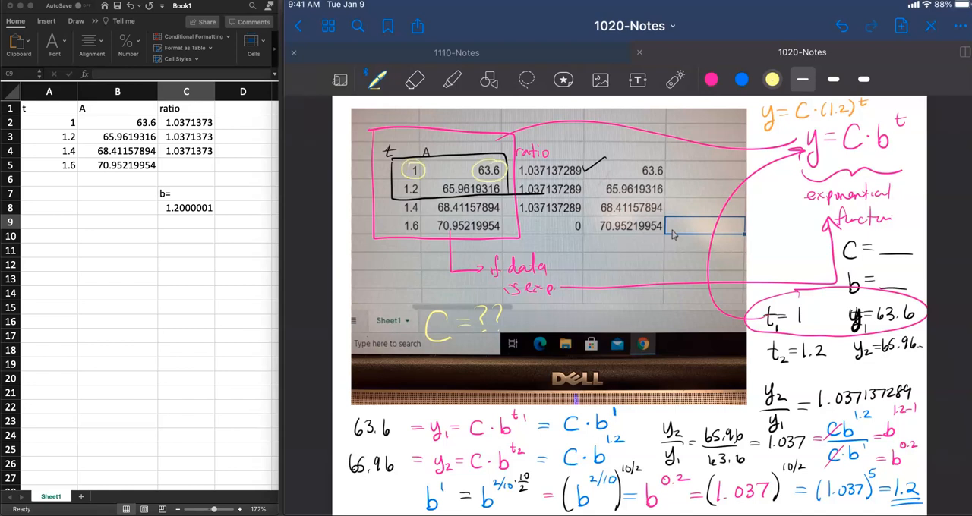
pyautogui.moveTo(432, 364); pyautogui.dragTo(434, 388)
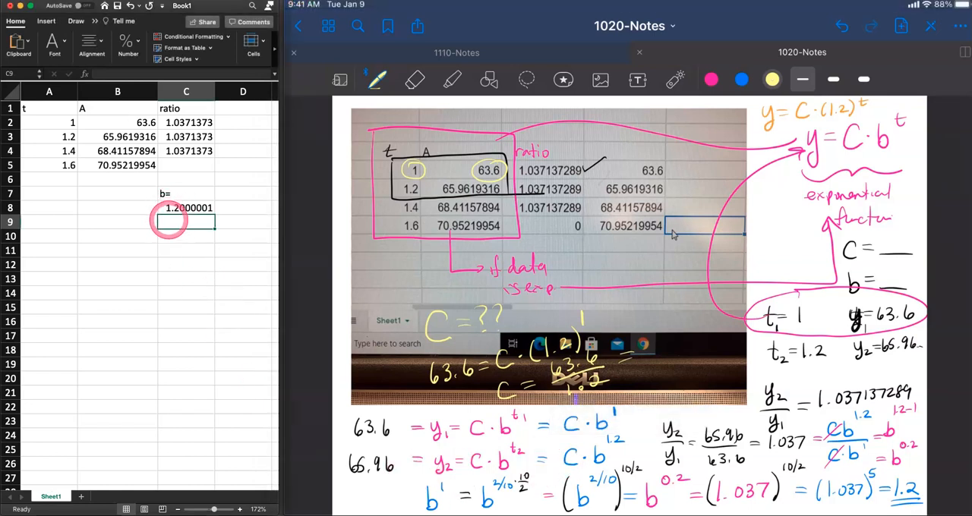
# Add a C= label and compute =63.6/1.2, giving 53
pyautogui.write('C=')
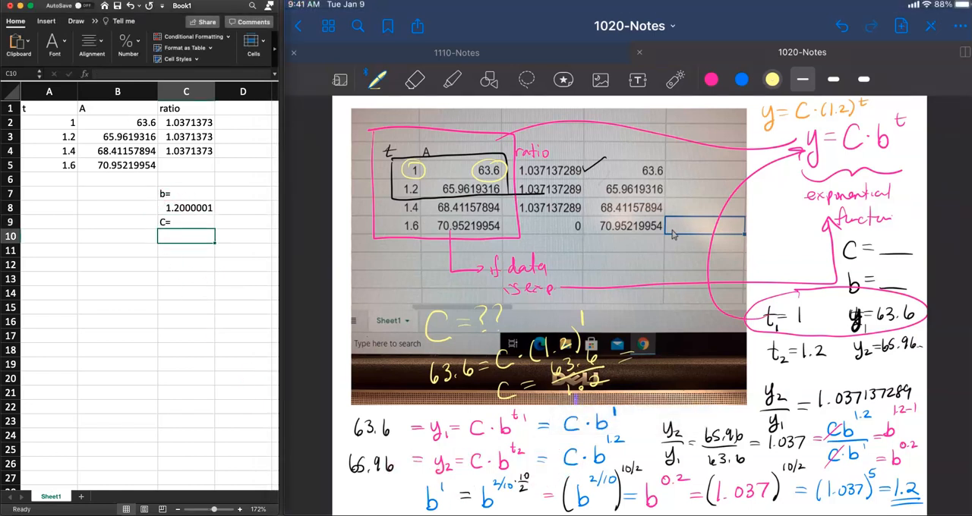
pyautogui.write('=6')
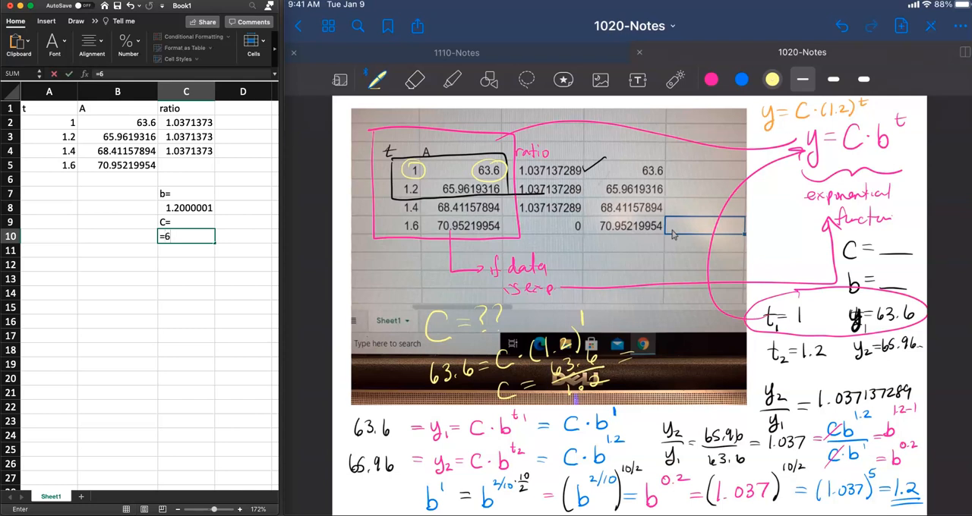
pyautogui.write('3.6')
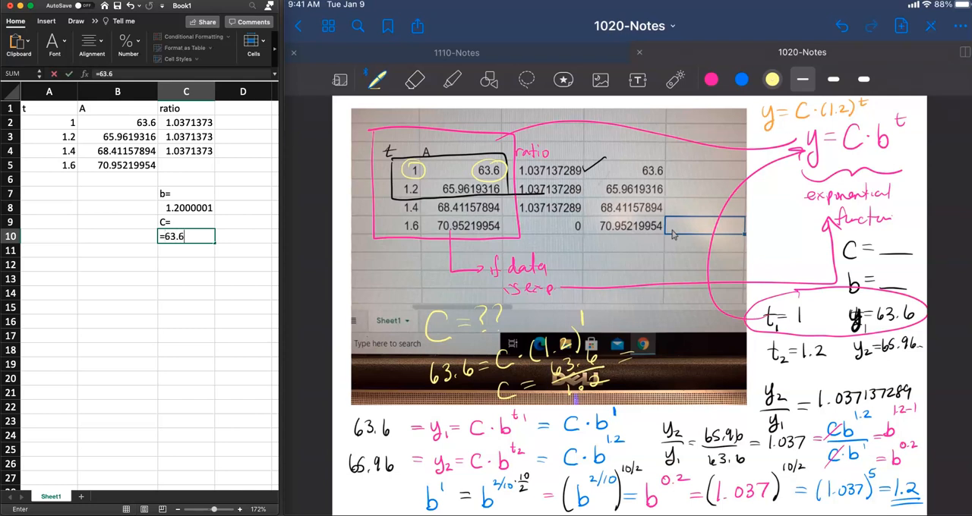
pyautogui.write('/')
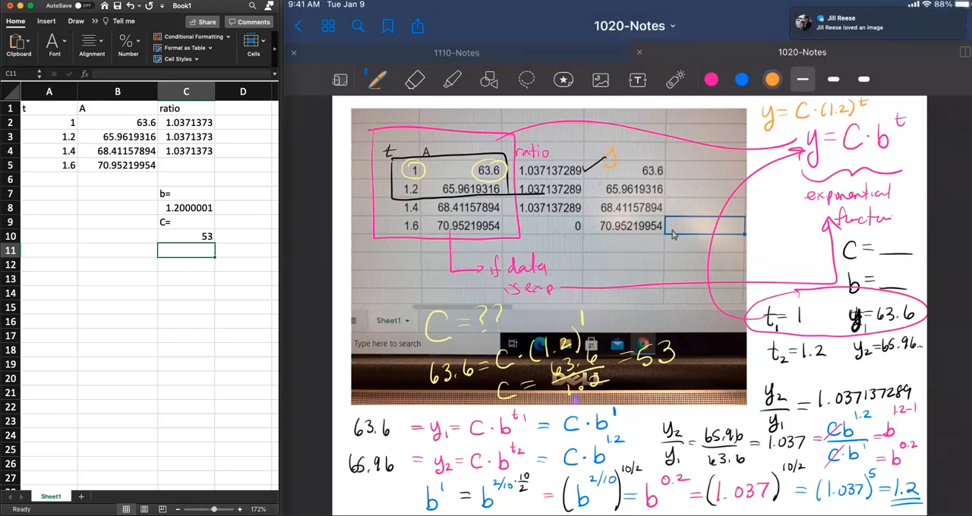
# Write =53 after the C equation and the final model y = 53·(1.2)^t beside the table
pyautogui.click(772, 79)
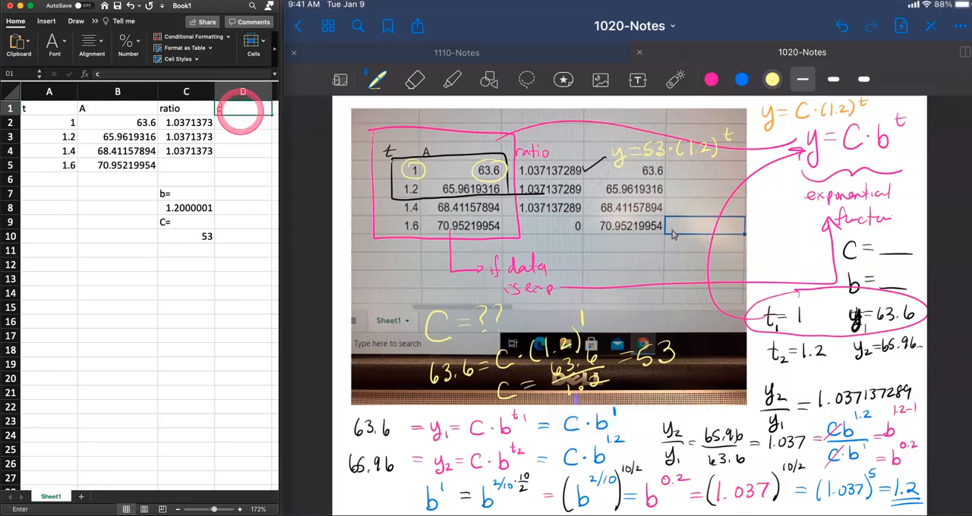
# Add a 'check' column with =53*(1.2)^A2 filled down, reproducing 63.6 to 70.95
pyautogui.write('check')
pyautogui.click(243, 123)
pyautogui.write('=')
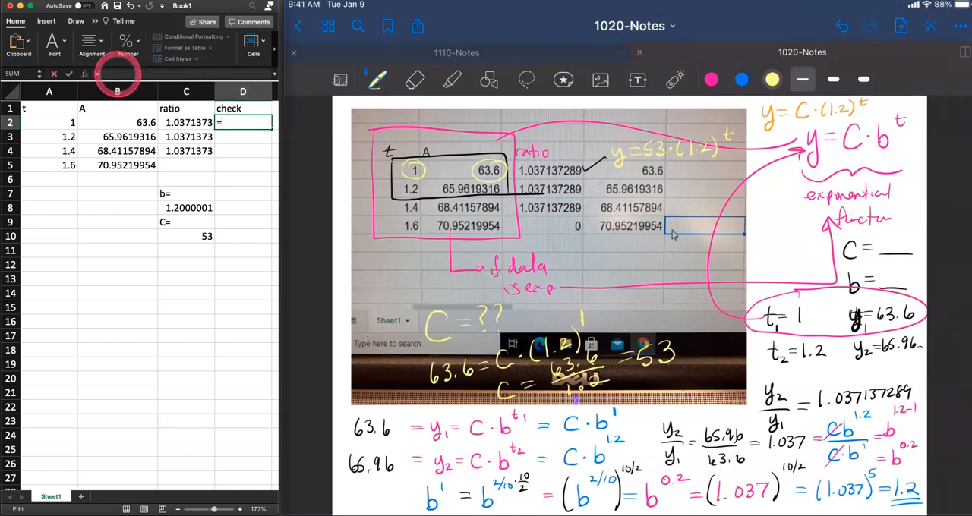
pyautogui.write('53*')
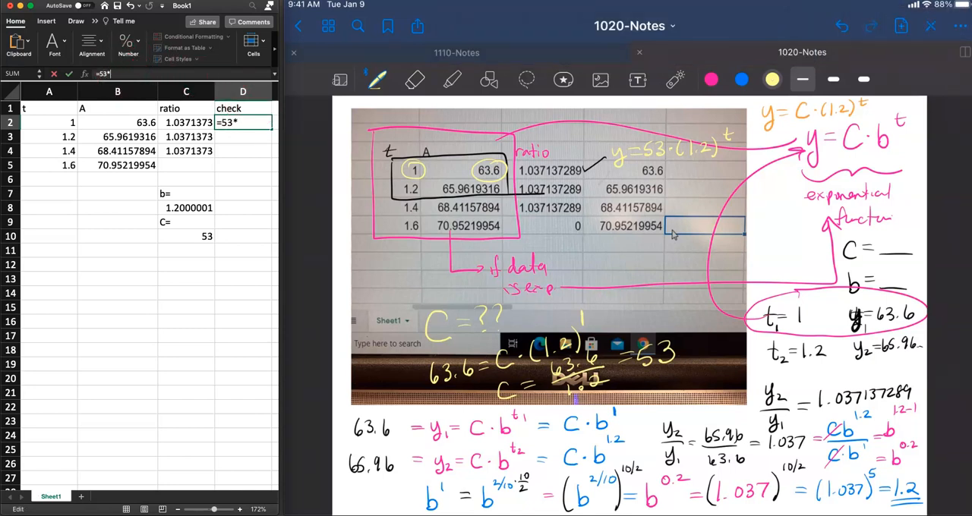
pyautogui.write('(1.2)')
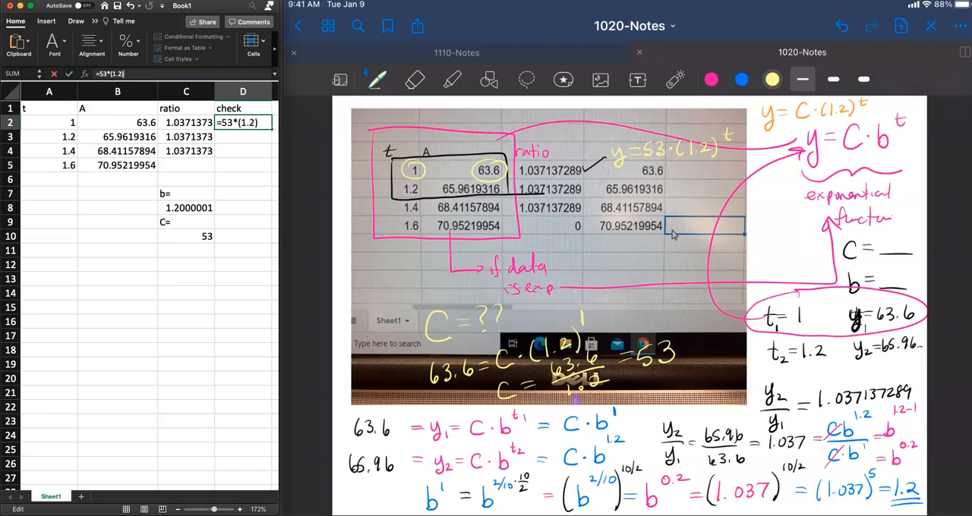
pyautogui.write('^')
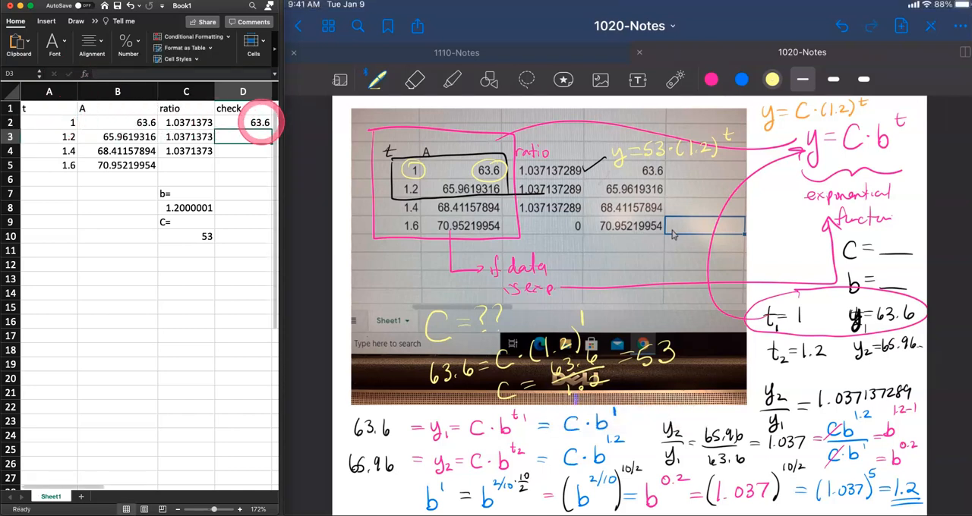
pyautogui.scroll(-3)
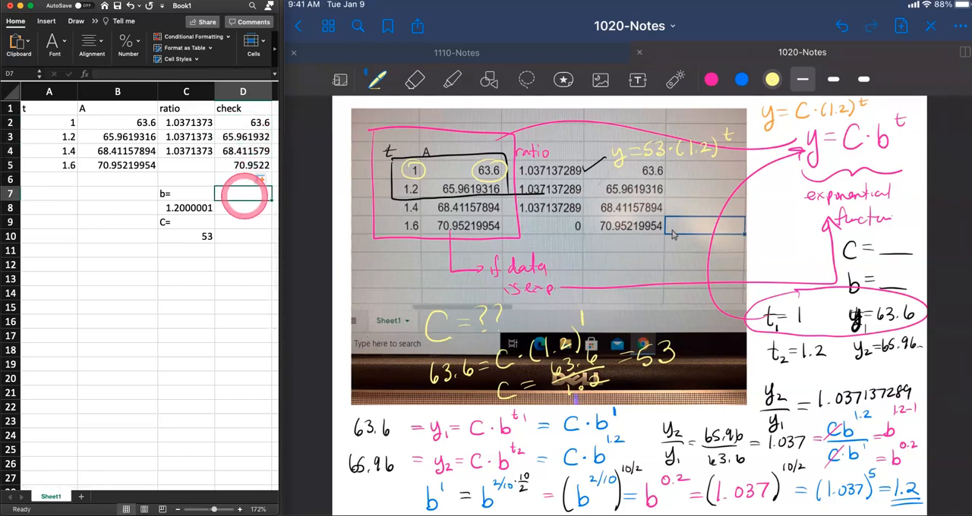
# Inspect a check formula and circle the final model y = 53·(1.2)^t in the notes
pyautogui.click(118, 164)
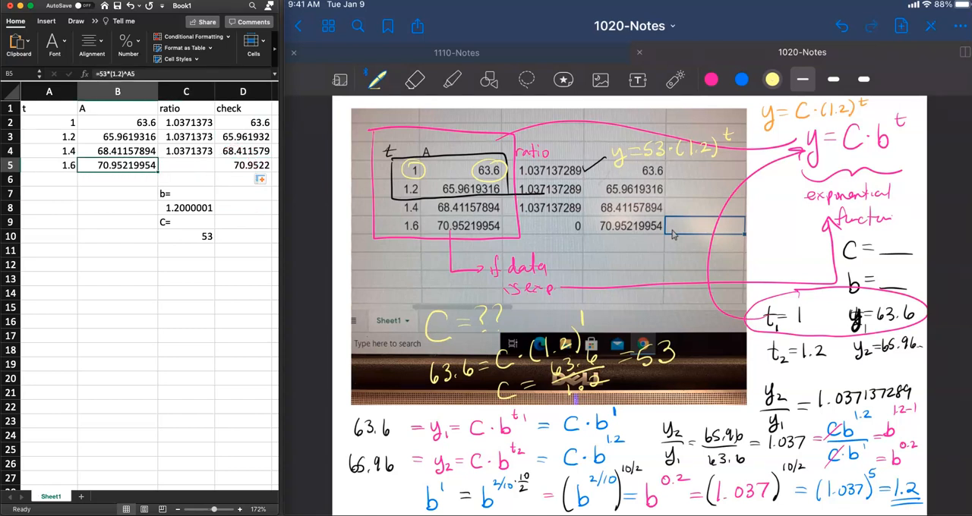
pyautogui.click(186, 164)
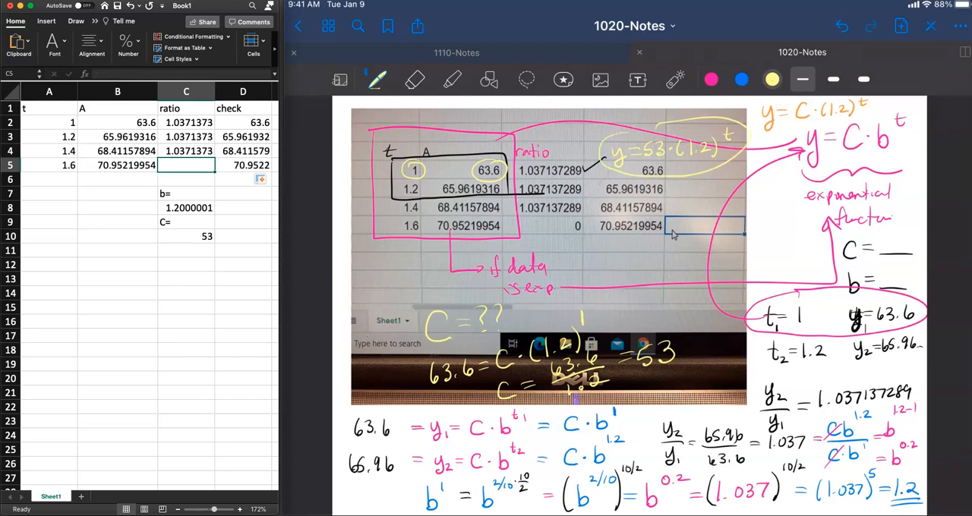
pyautogui.moveTo(687, 190); pyautogui.dragTo(729, 159)
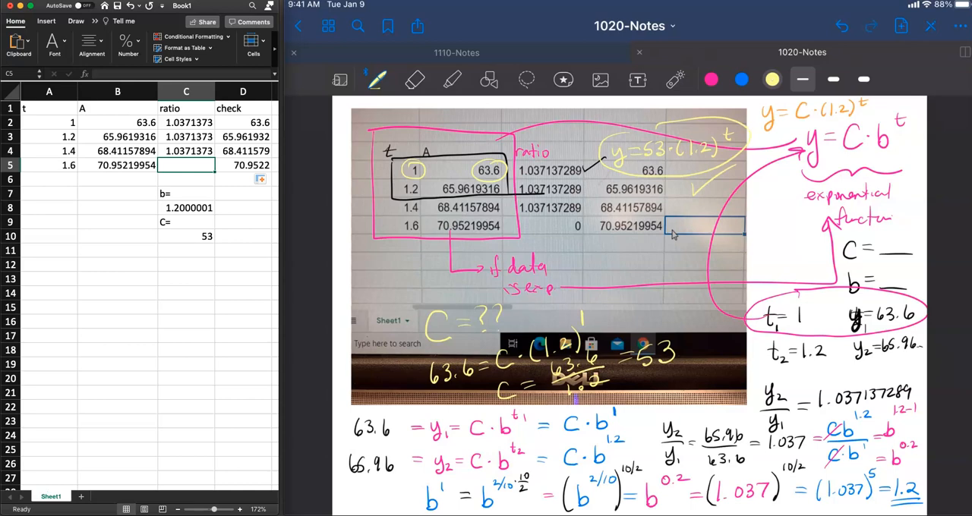